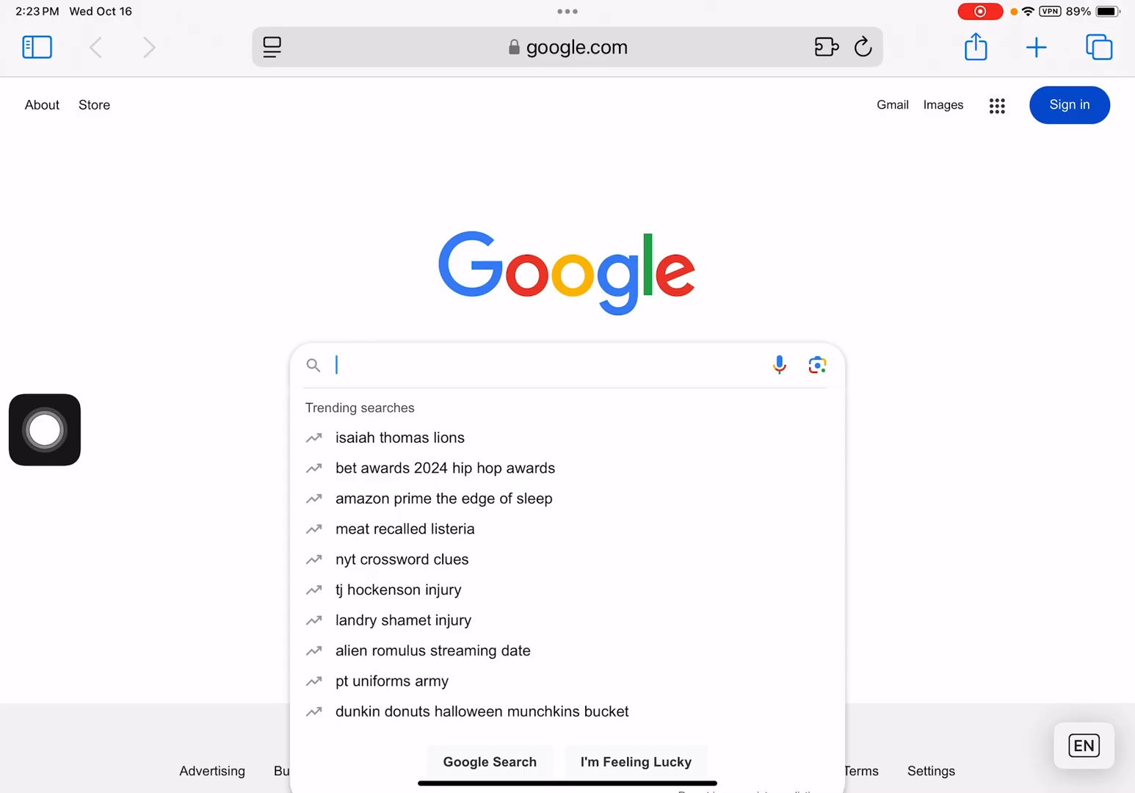
Search translate.google.com from the Google homepage and open the Google Translate result
type("translate.google.com")
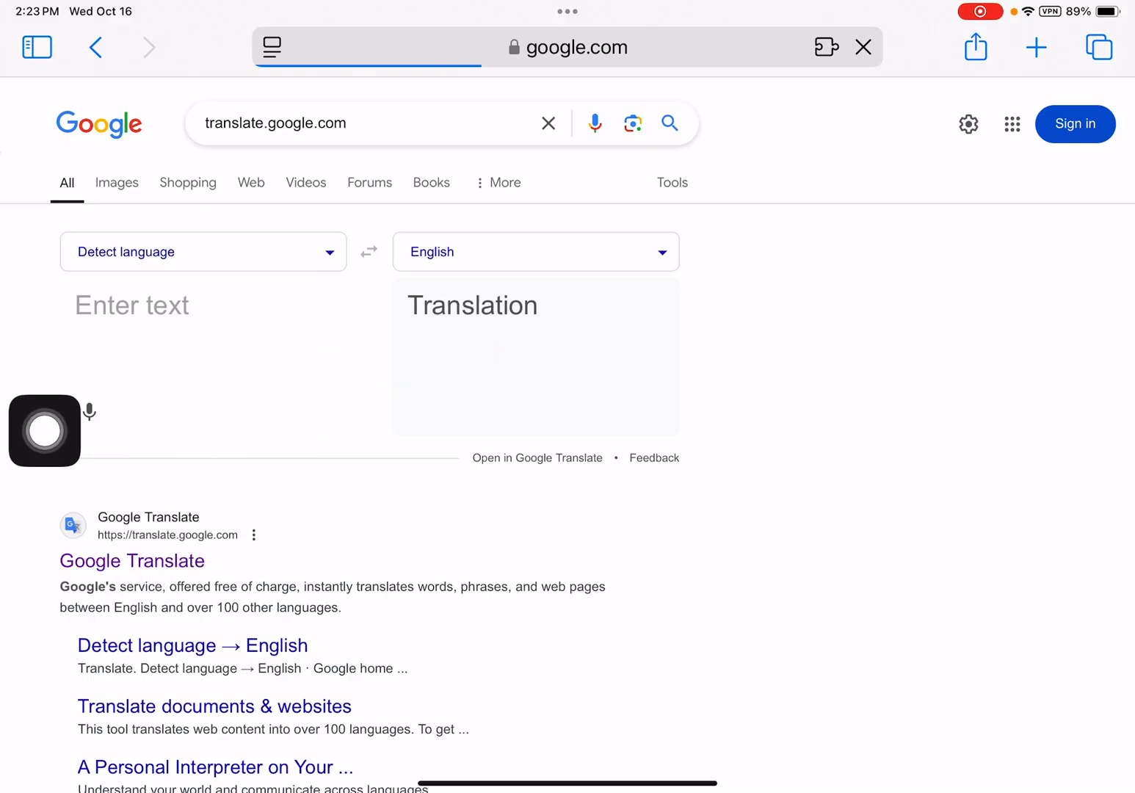
left_click(133, 561)
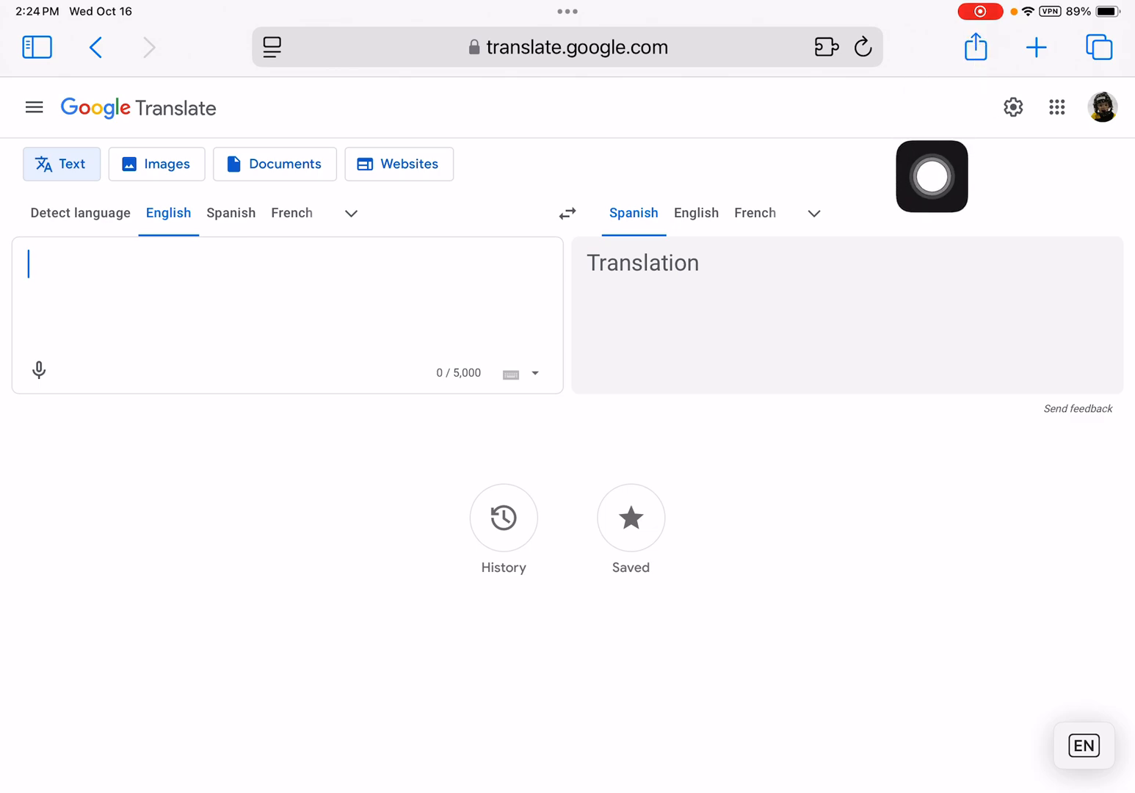
Use the Share menu's Add to Home Screen to create a Google Translate shortcut
left_click(975, 47)
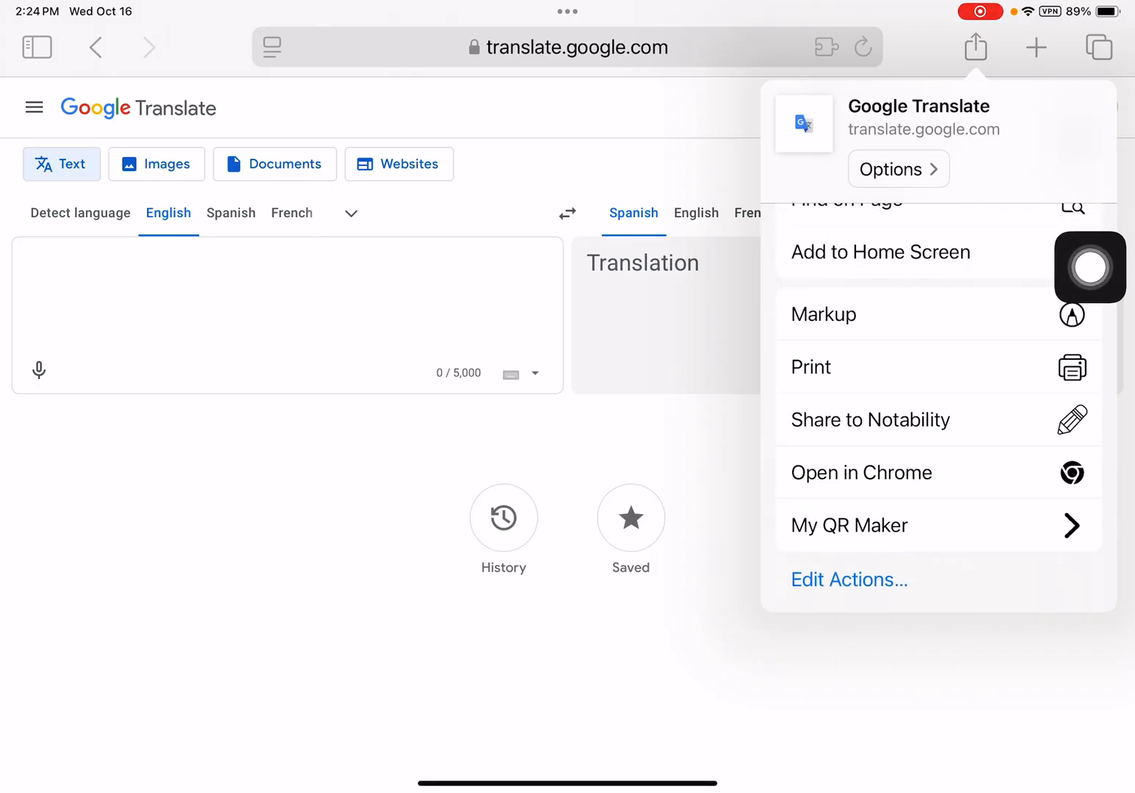
left_click(881, 252)
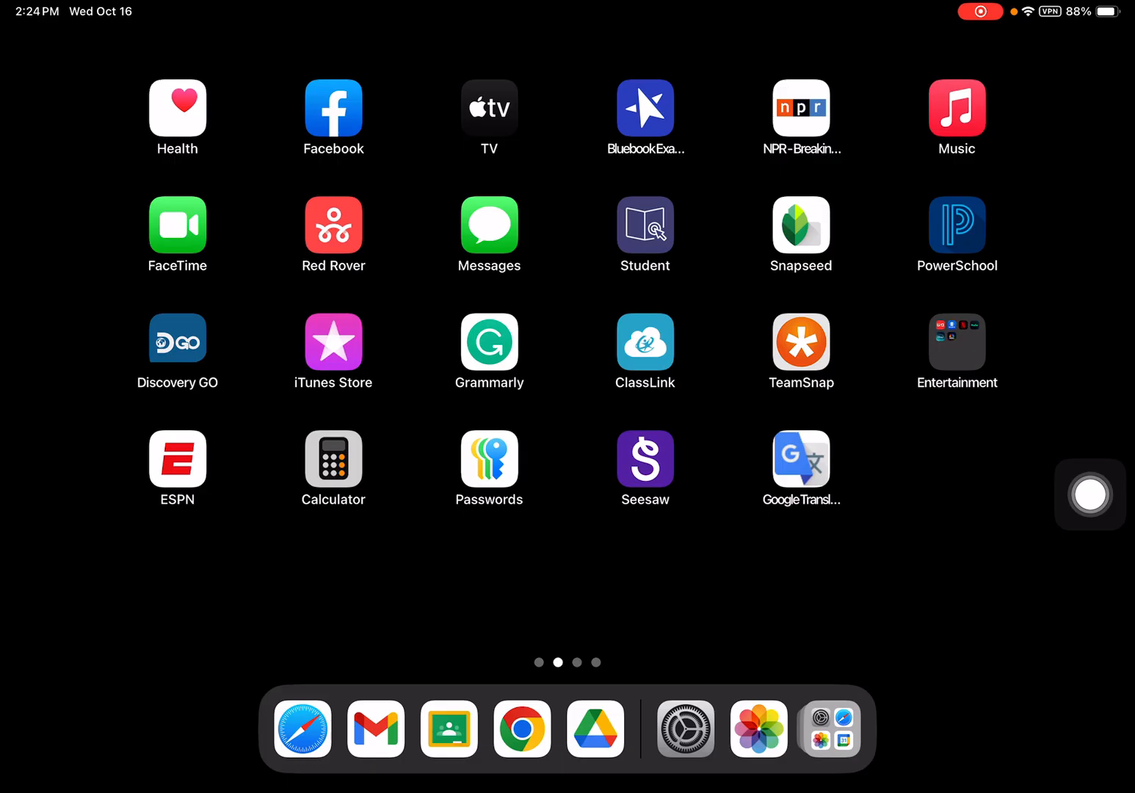
Launch Google Translate from the new home screen icon as a full-screen web app
left_click(802, 460)
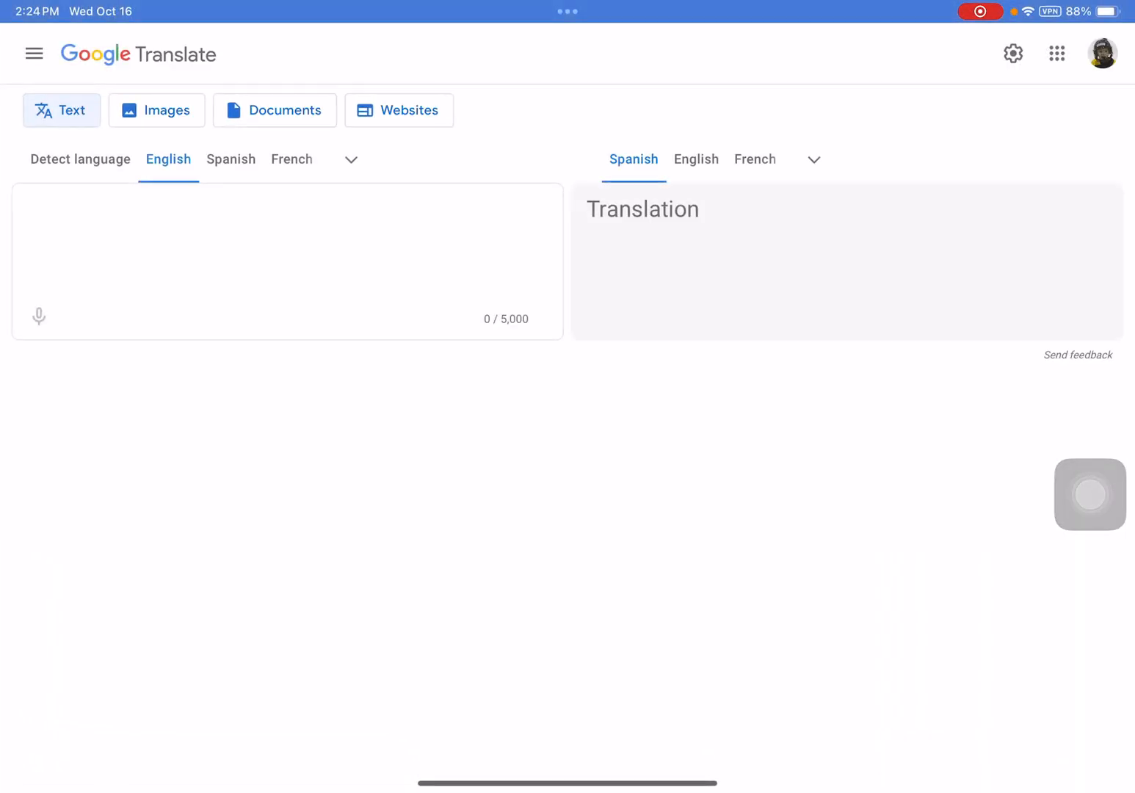
left_click(286, 243)
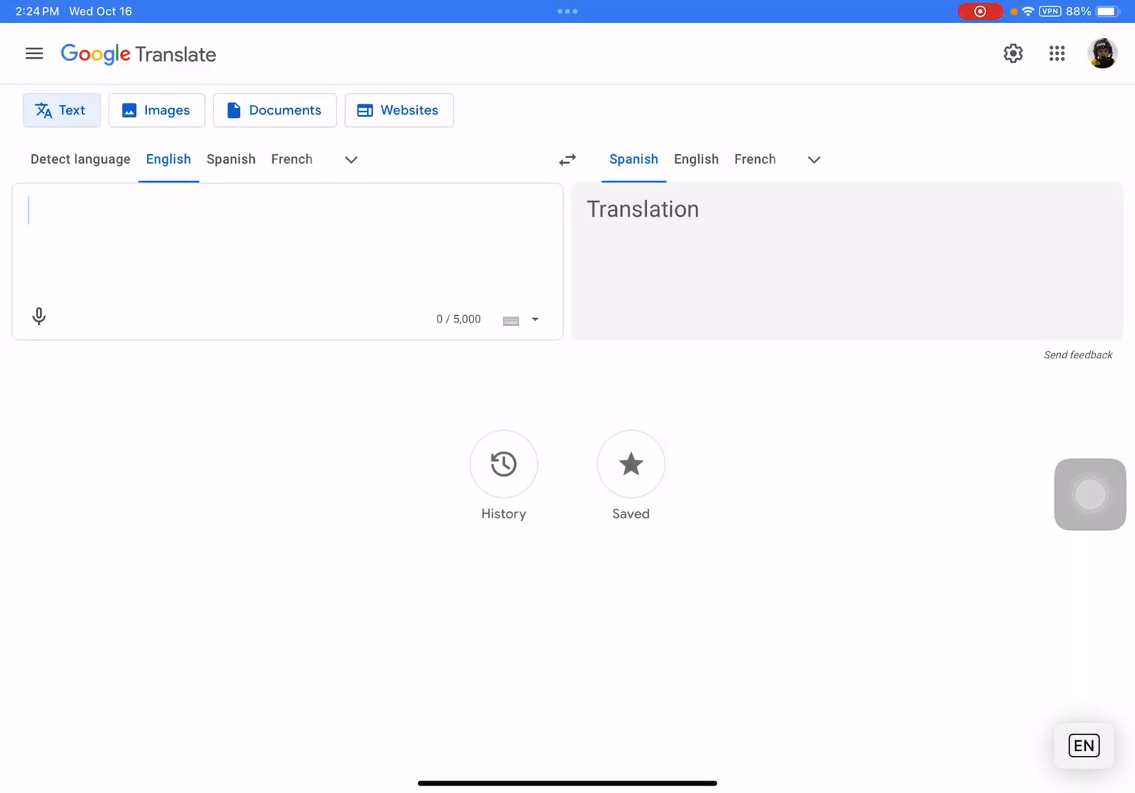